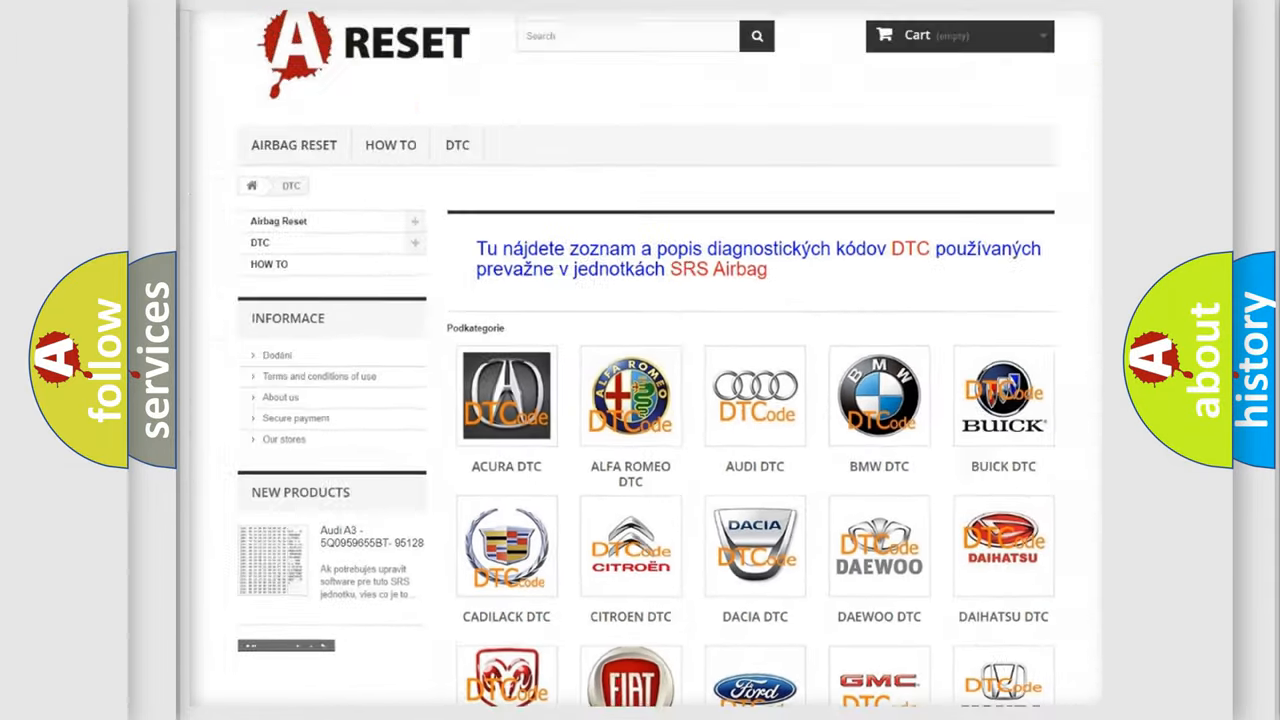
Open the Saturn DTC page from its tile and browse its diagnostic code list
scroll(down, 3)
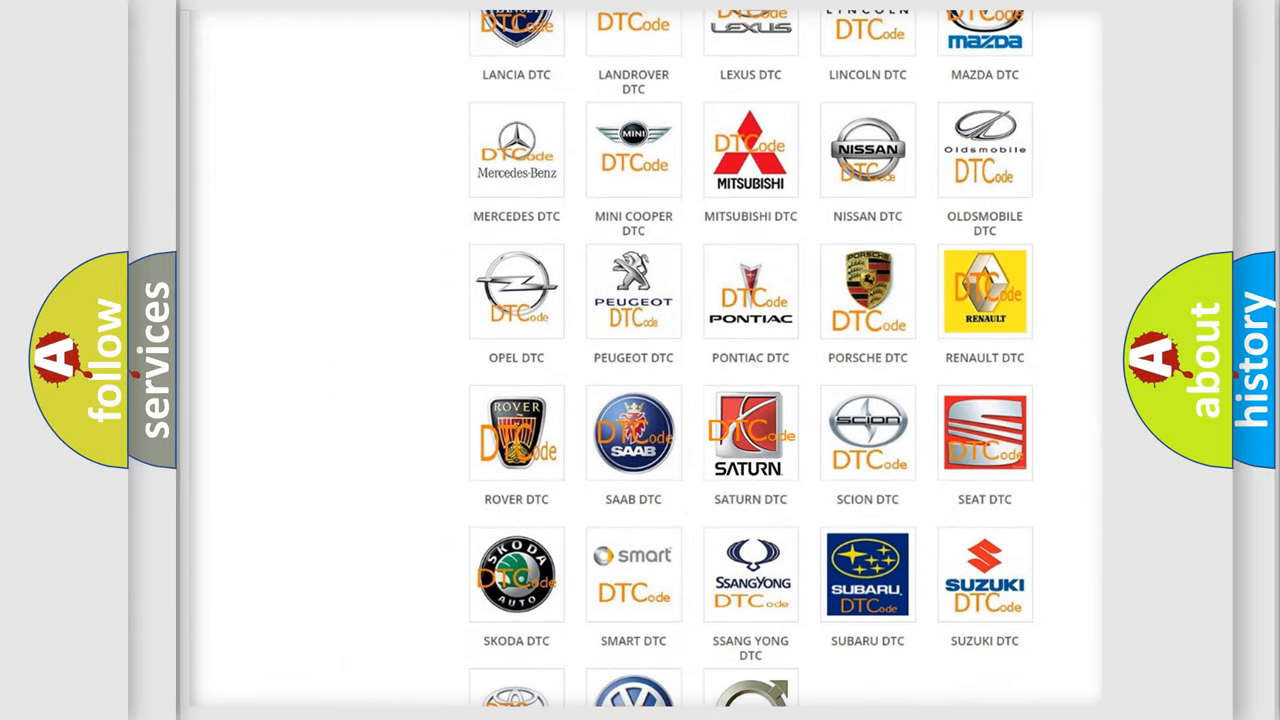
click(750, 432)
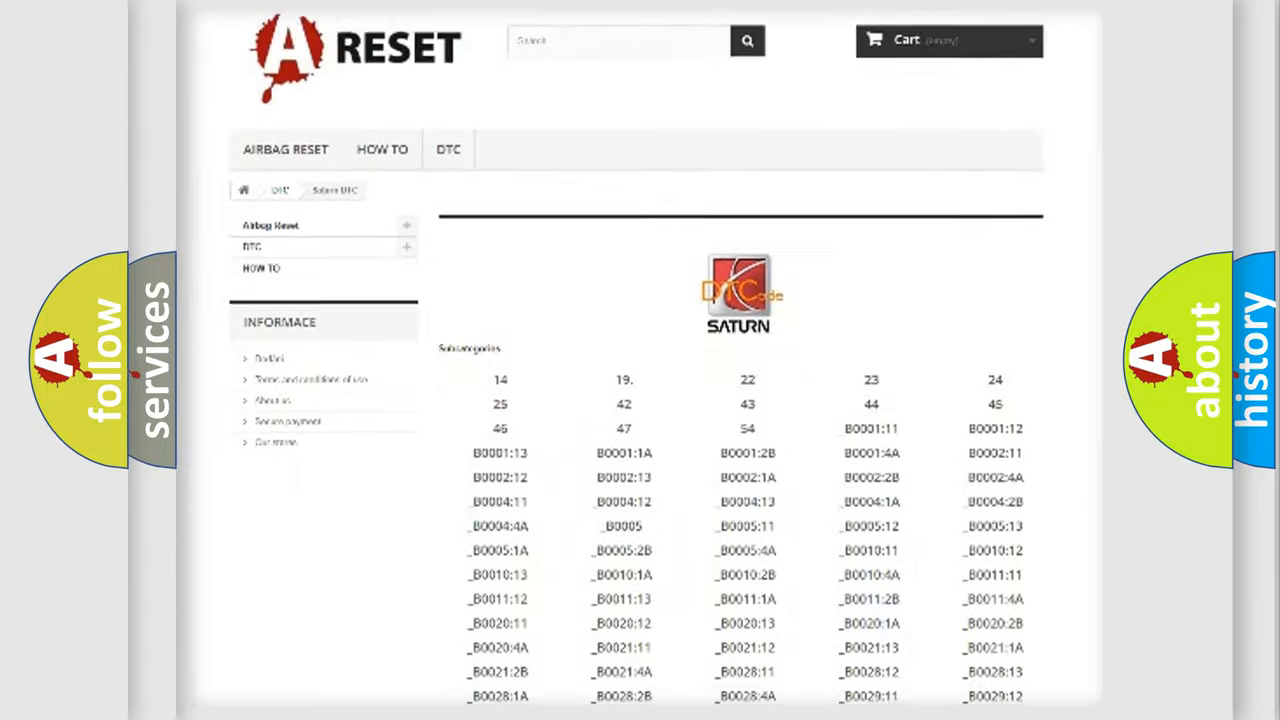
scroll(down, 3)
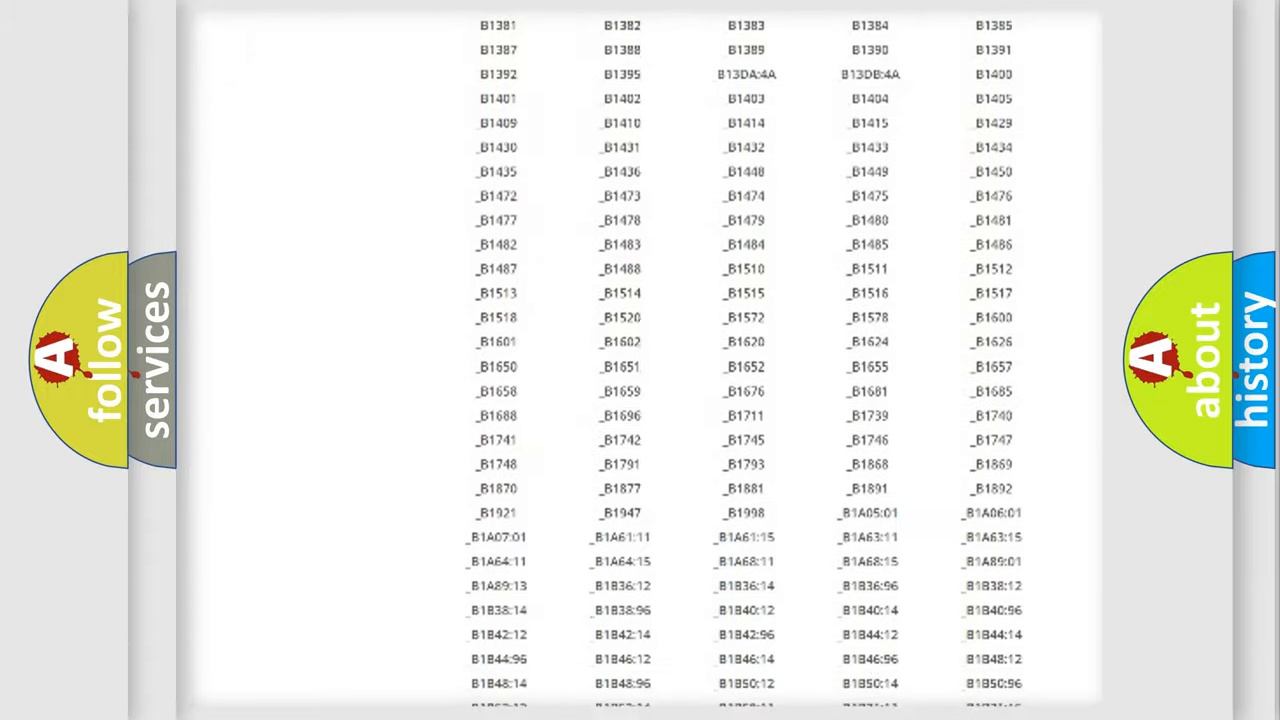
scroll(up, 3)
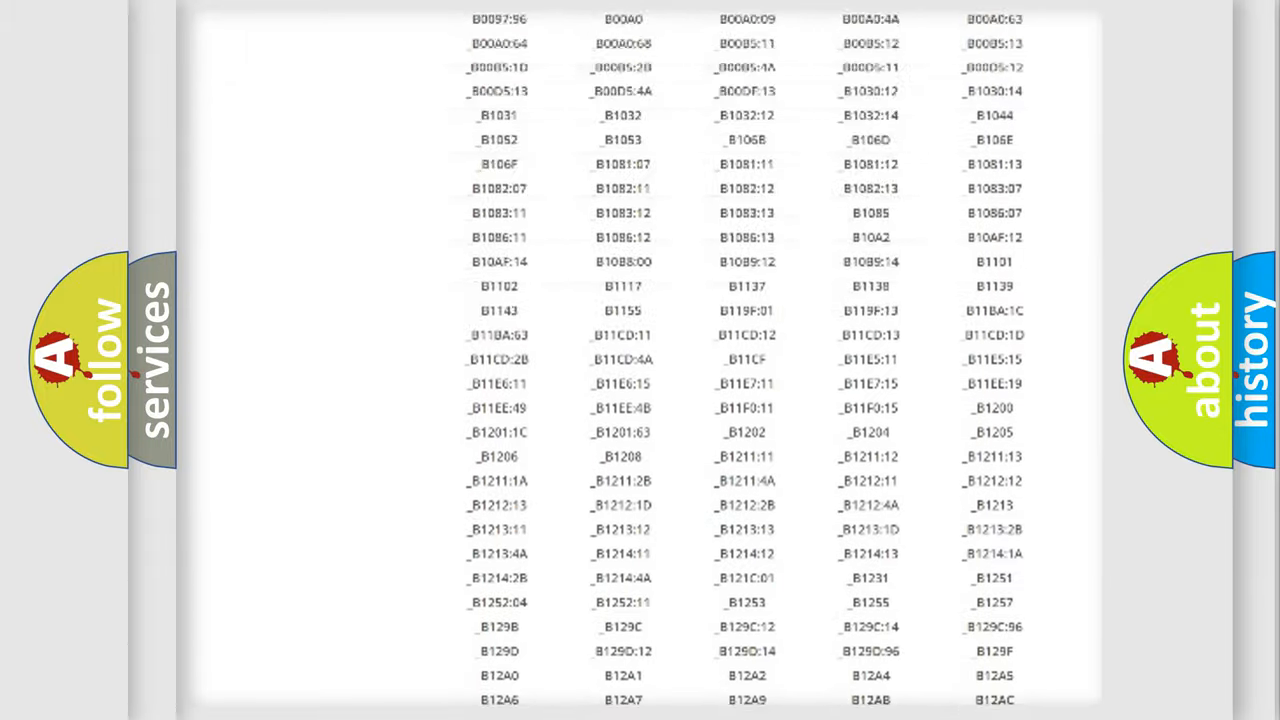
scroll(up, 3)
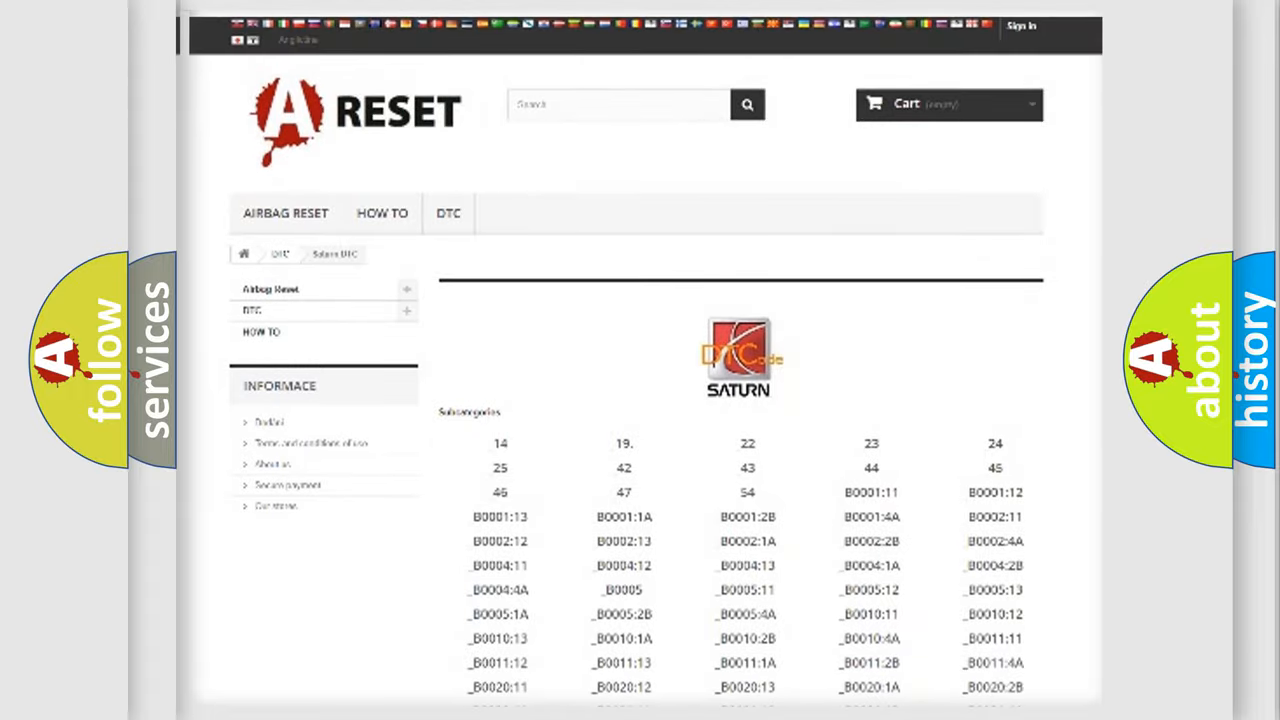